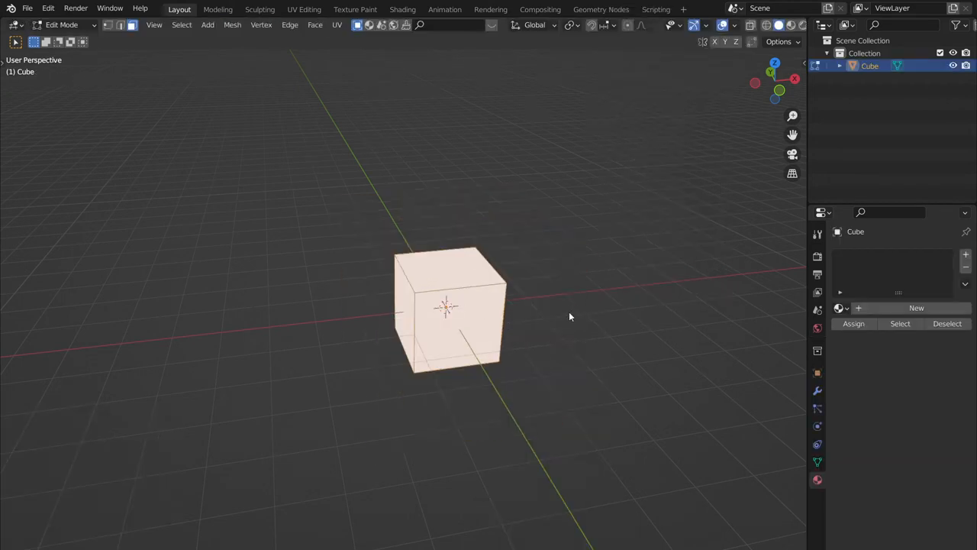
# Rotate the cube about 57° around its Z axis in Object Mode, then return to Edit Mode.
pyautogui.press('Tab')
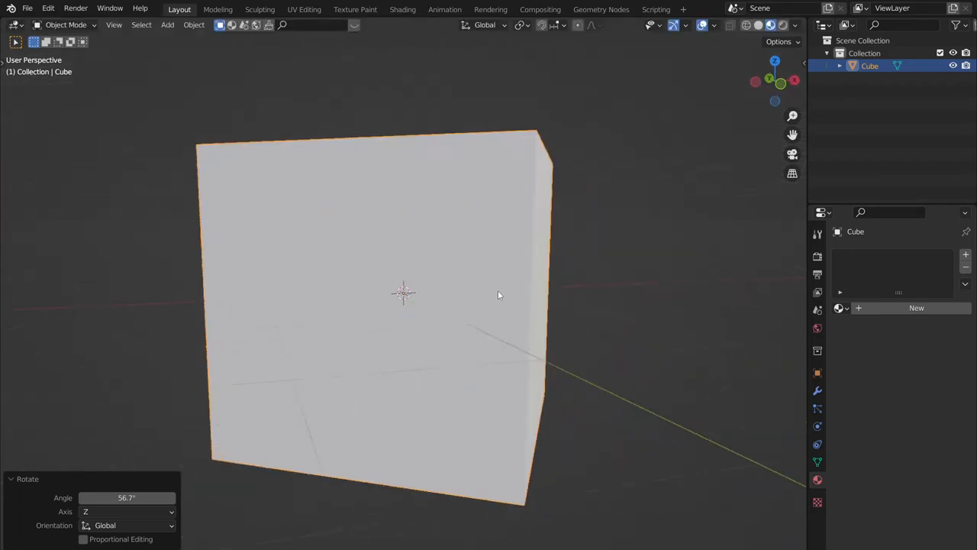
pyautogui.press('Tab')
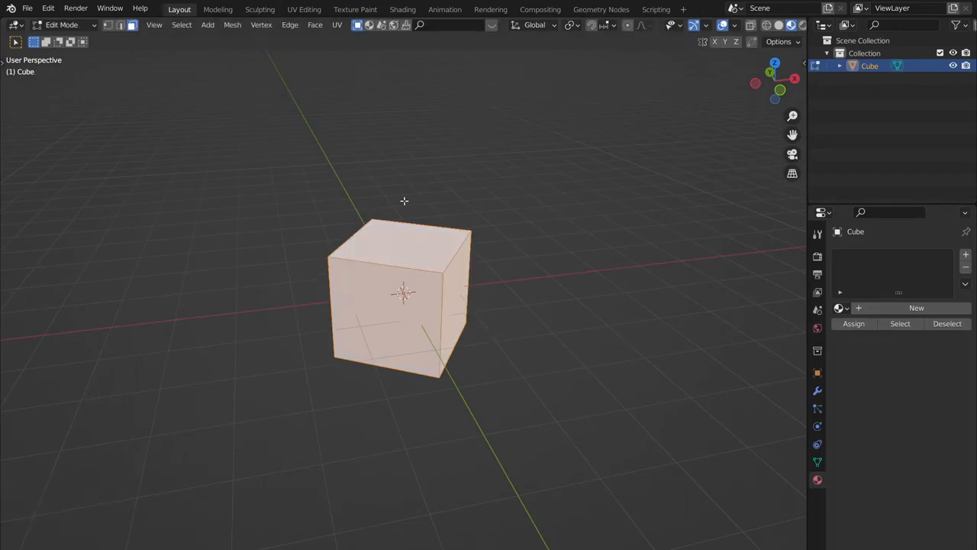
# Extrude the cube's top face upward into a narrower block (scaled to ~0.519) with a tapered cap.
pyautogui.click(628, 24)
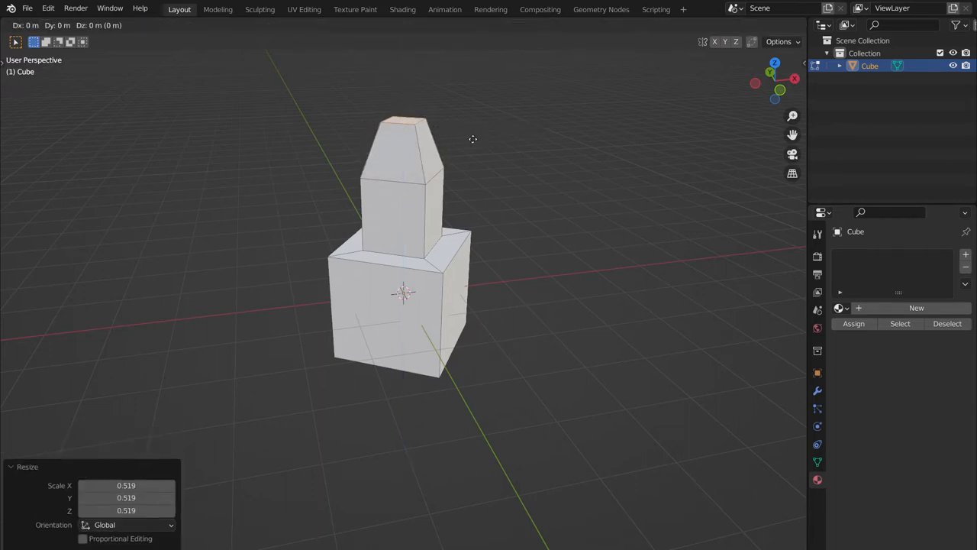
pyautogui.press('Tab')
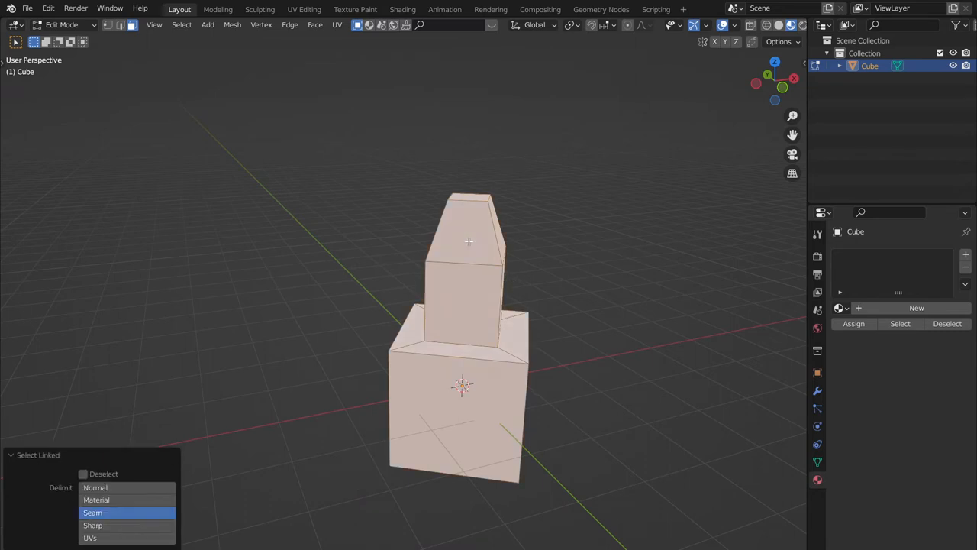
pyautogui.moveTo(477, 288)
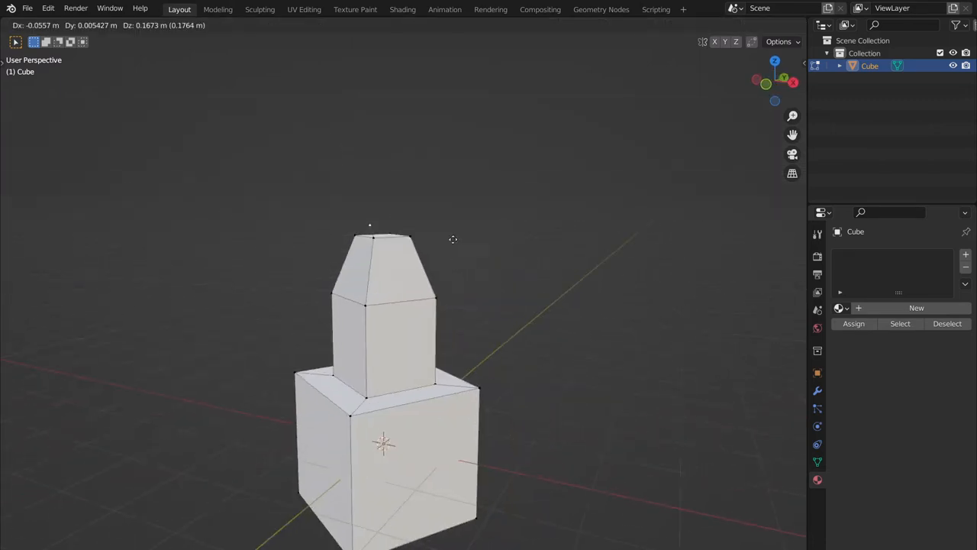
# Move the top vertices into a sharp point and knife-cut a new edge across the upper faces.
pyautogui.press('Tab')
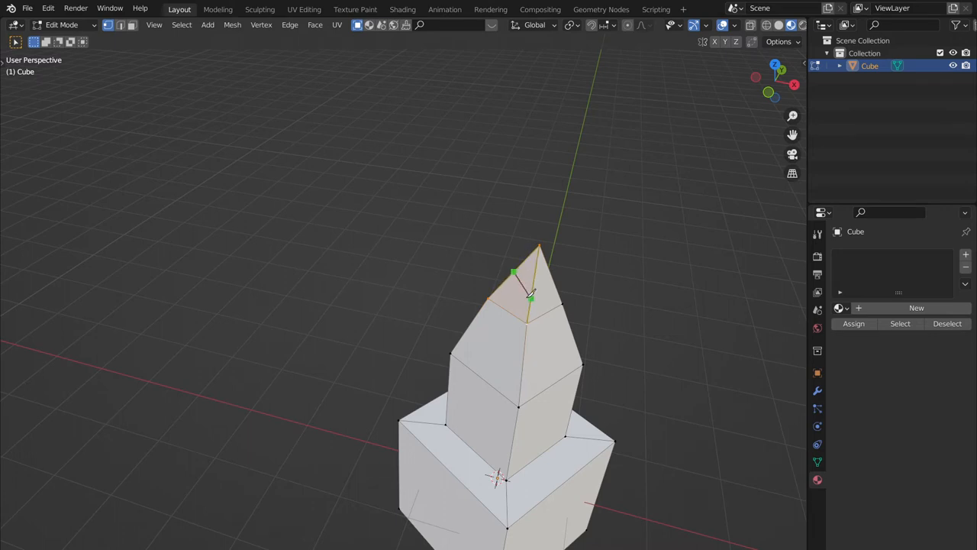
pyautogui.click(511, 313)
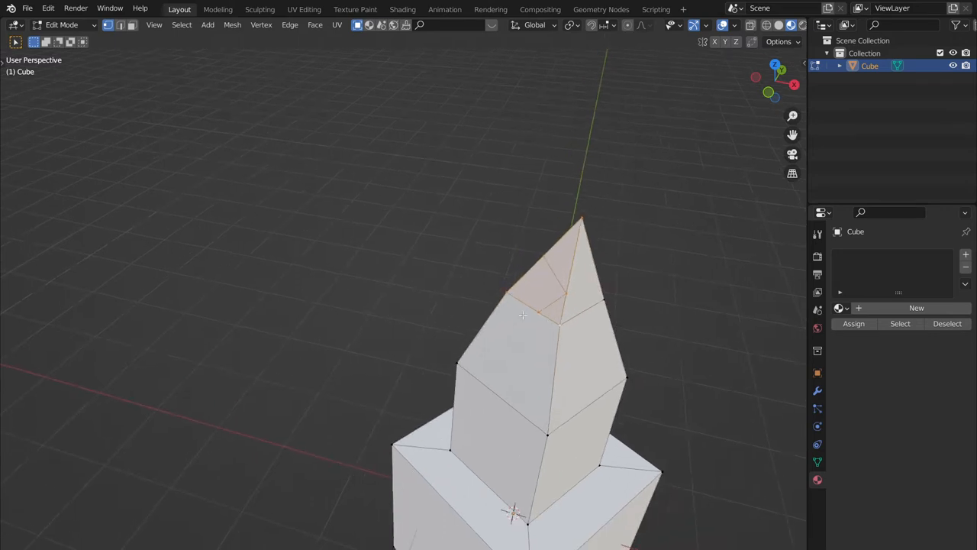
pyautogui.click(538, 313)
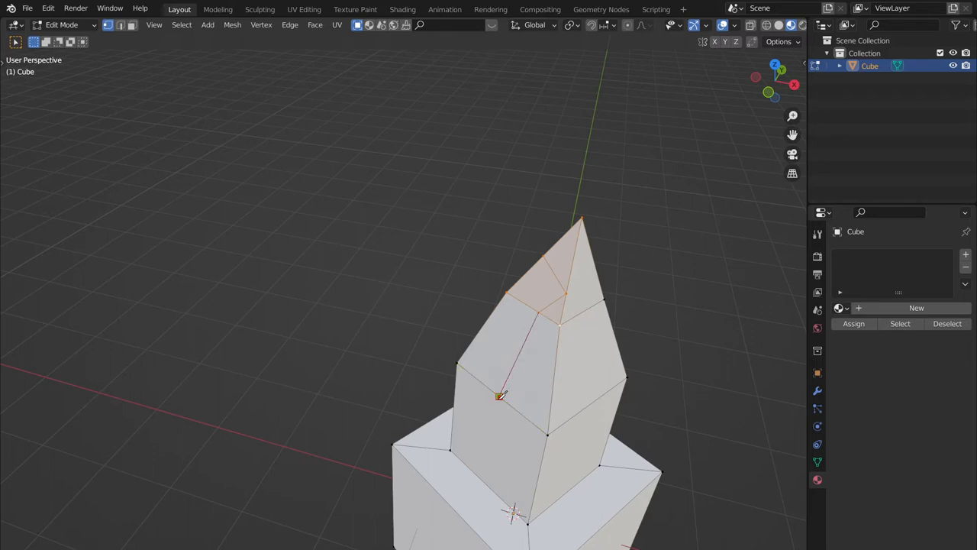
pyautogui.press('Tab')
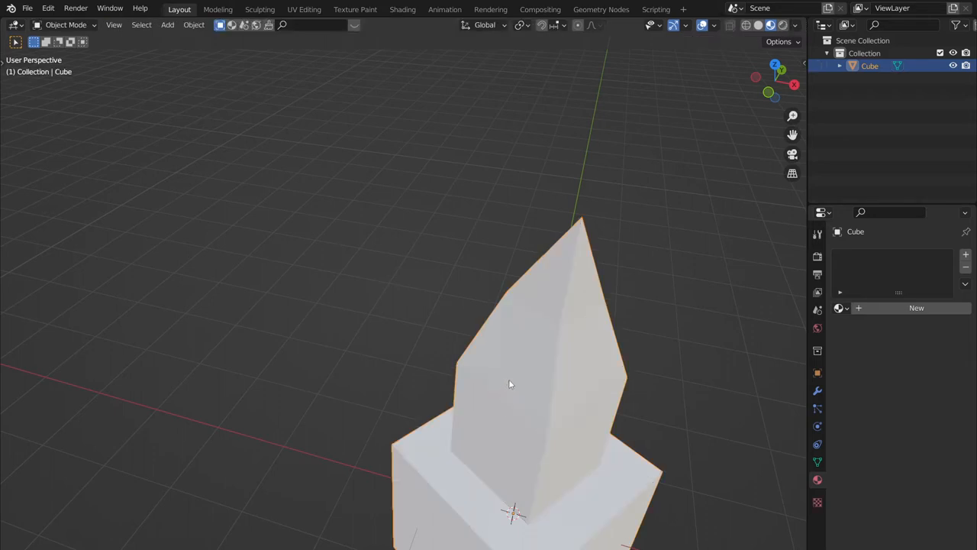
# Separate the selected spire geometry into a new object, Cube.001.
pyautogui.scroll(-3)
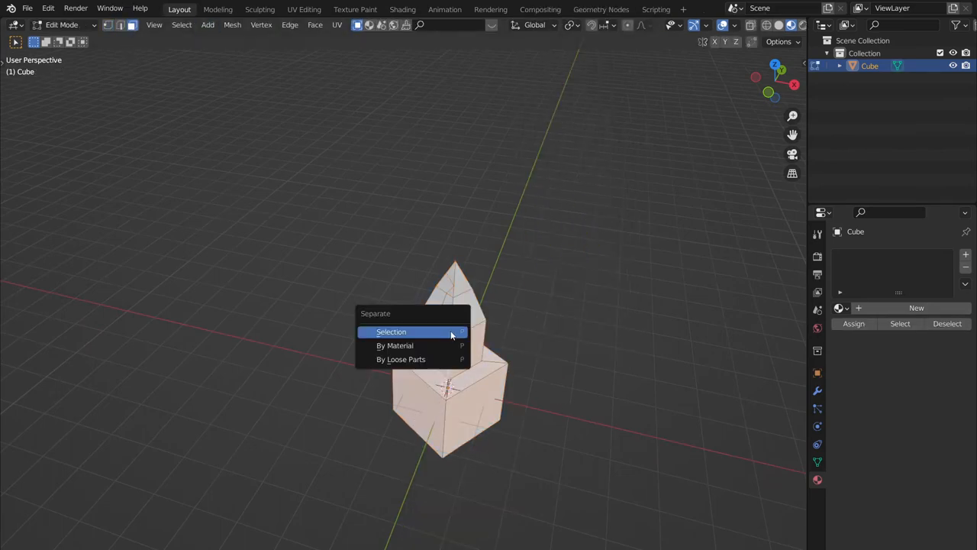
pyautogui.click(391, 331)
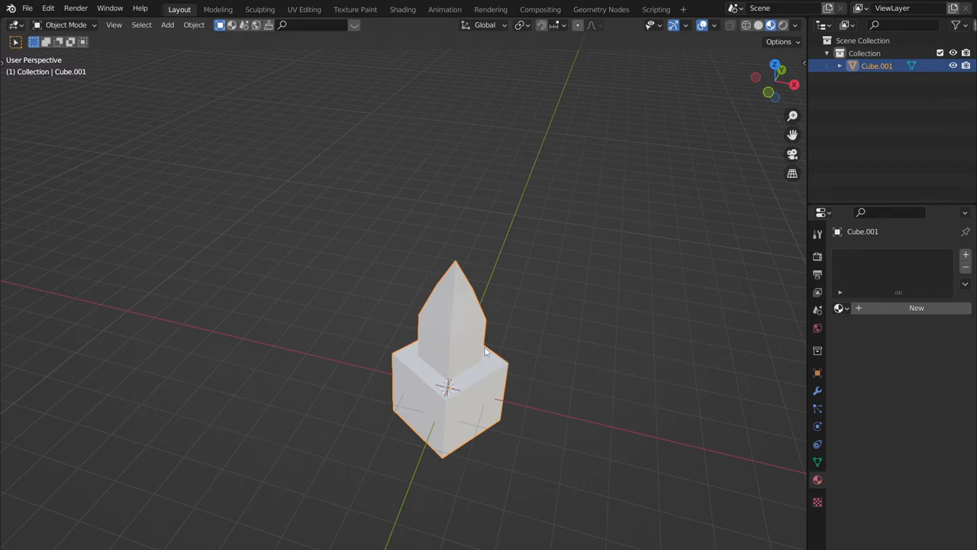
pyautogui.press('Tab')
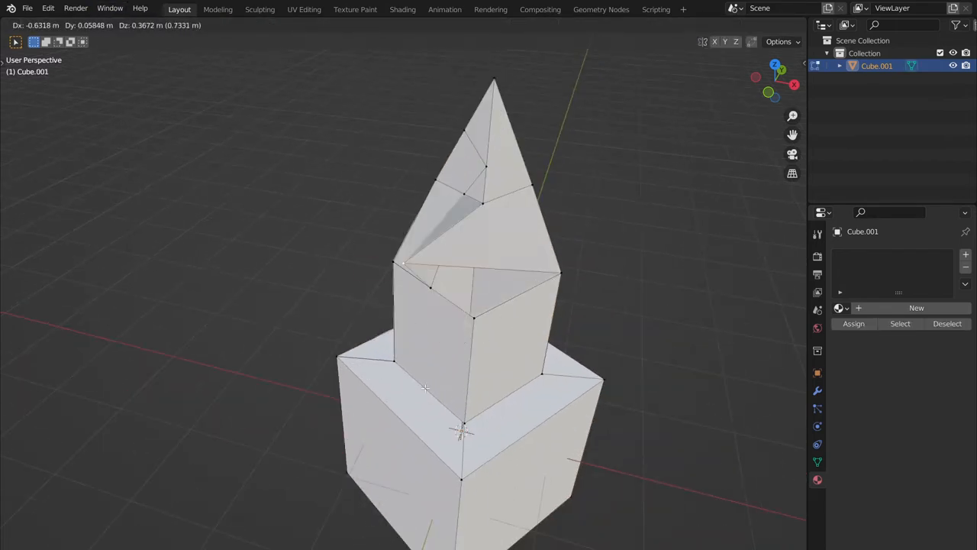
# Merge Cube.001's base vertices At First and leave Edit Mode.
pyautogui.press('Tab')
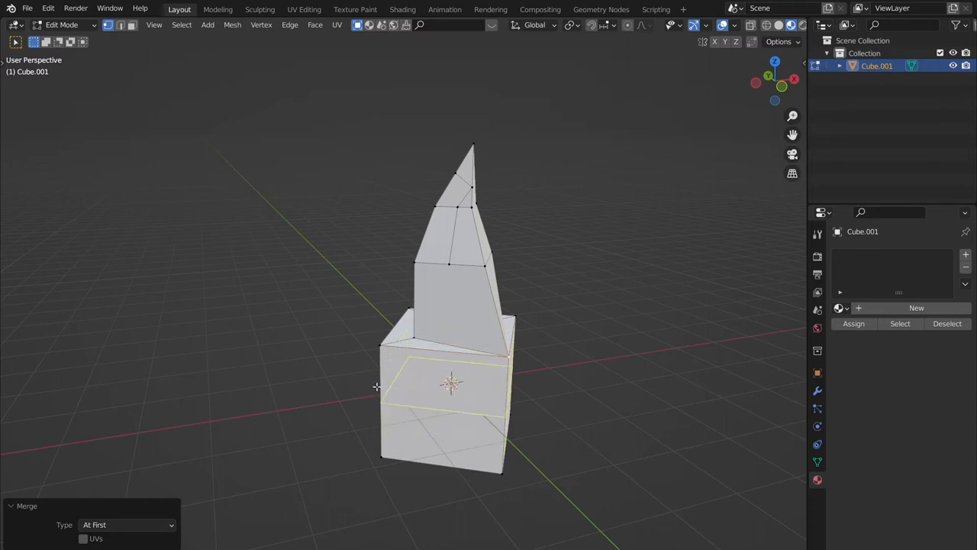
pyautogui.press('n')
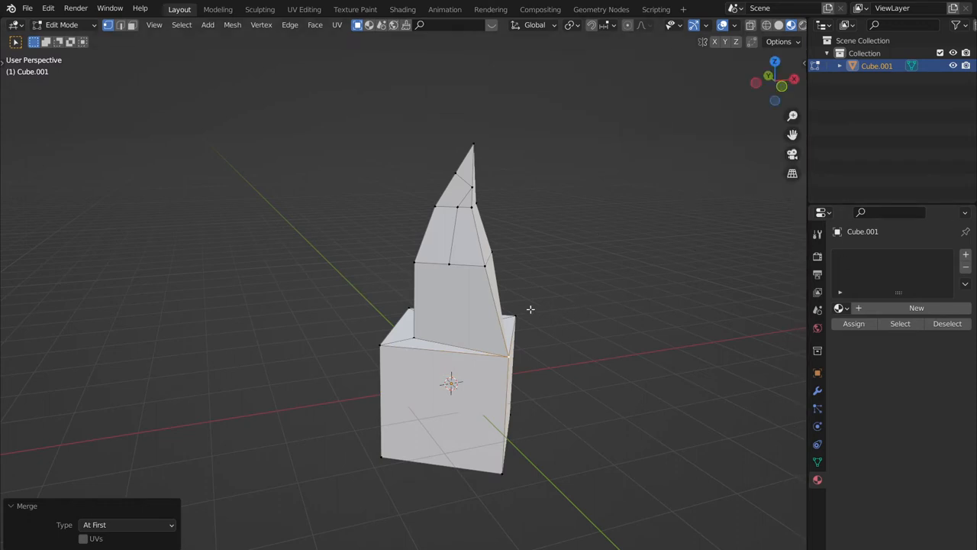
pyautogui.moveTo(523, 345)
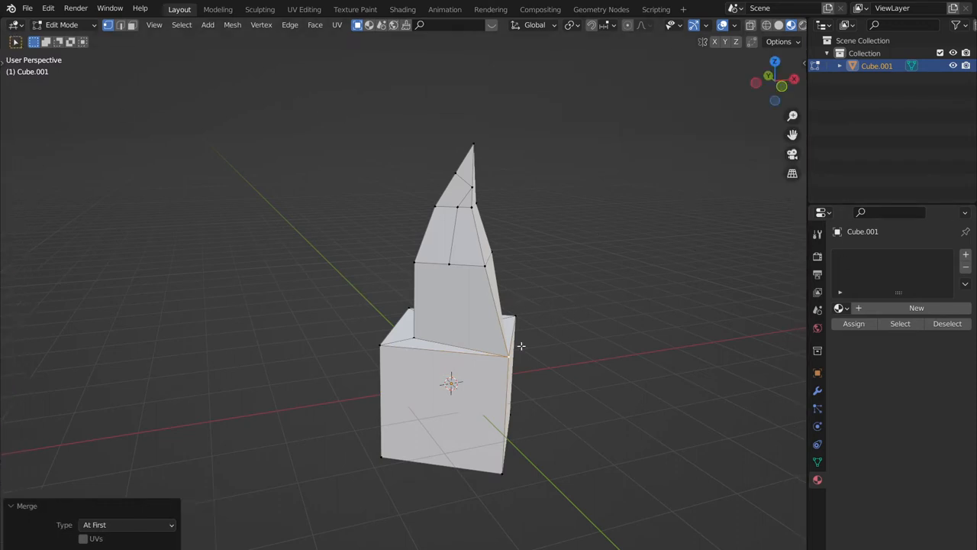
pyautogui.press('Tab')
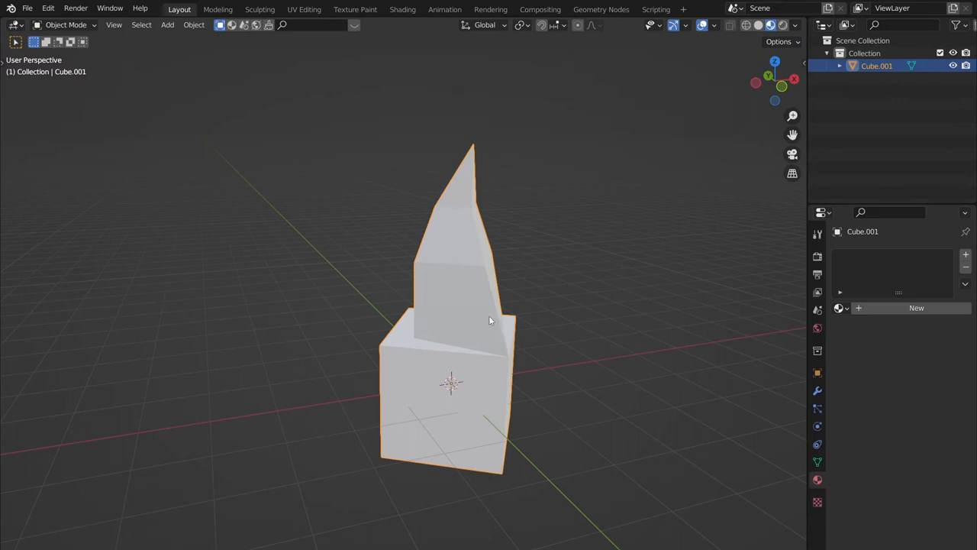
# Select the Cube.001 tower and edit its mesh in Edge select, picking one of its edges.
pyautogui.click(407, 408)
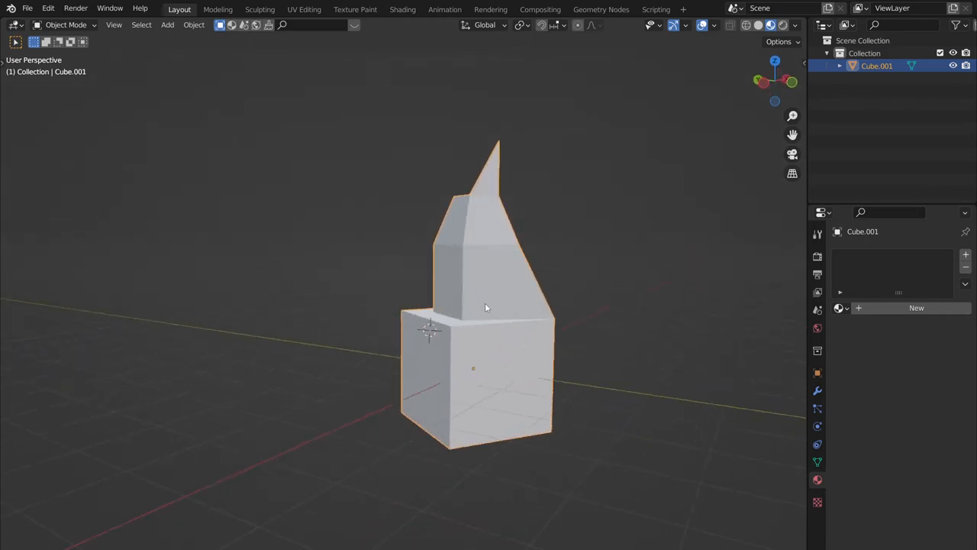
pyautogui.press('Tab')
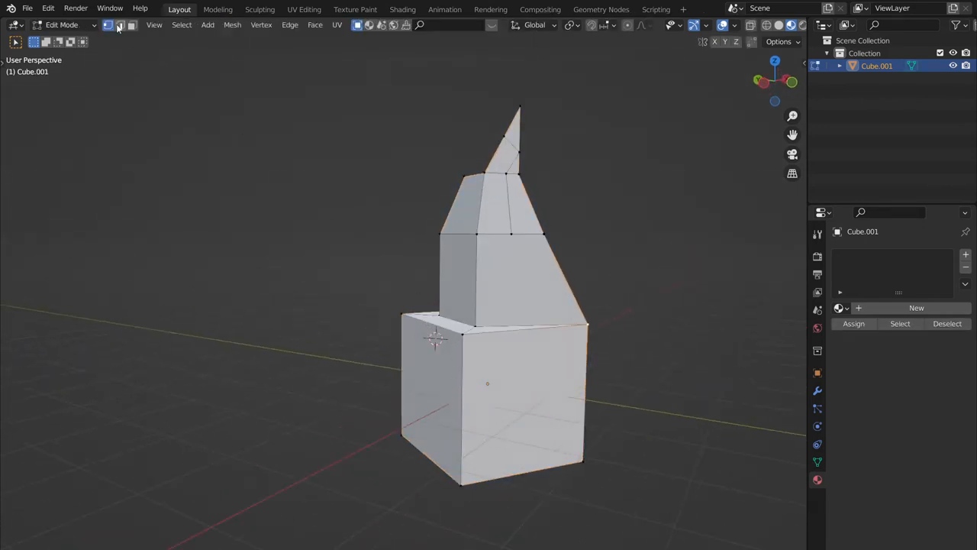
pyautogui.click(119, 24)
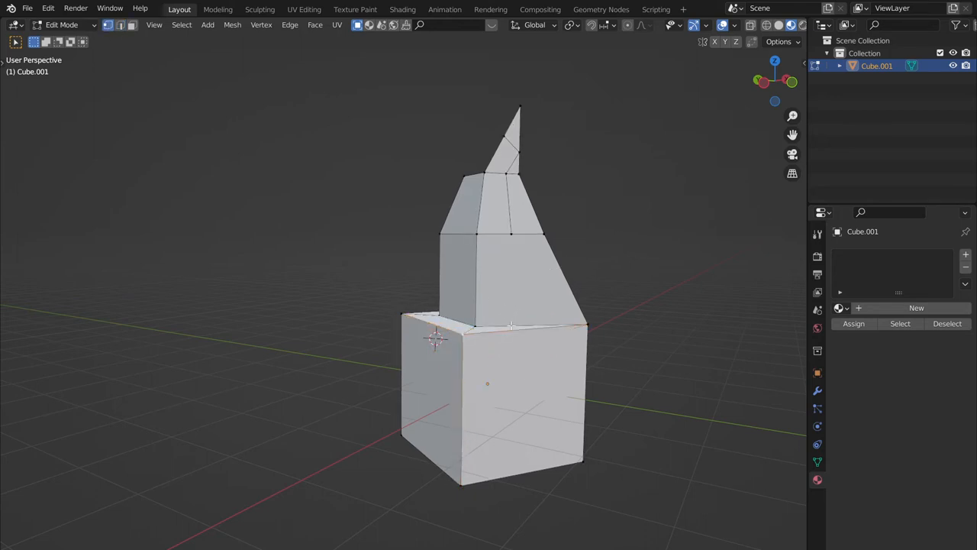
pyautogui.press('Tab')
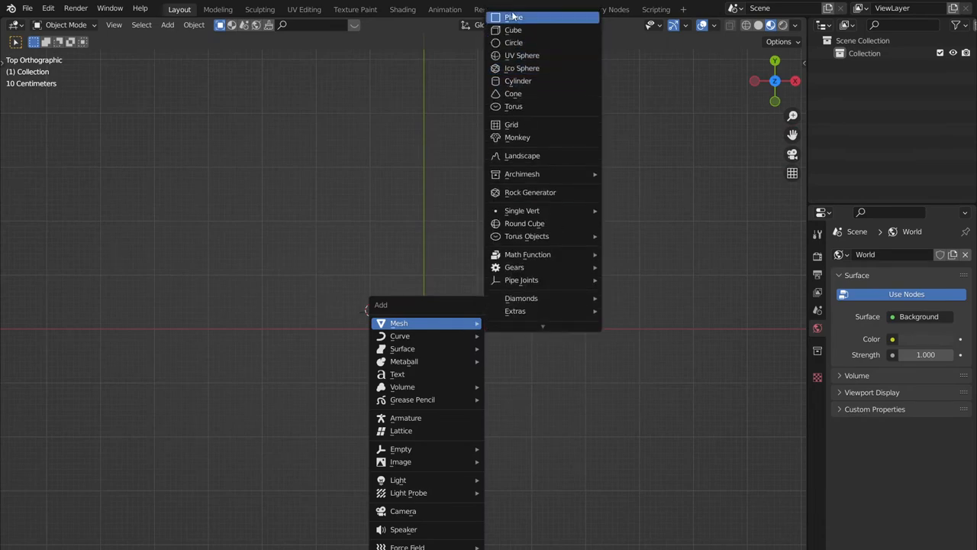
# Add a plane and give it a Curve modifier deforming along BezierCurve.
pyautogui.click(513, 17)
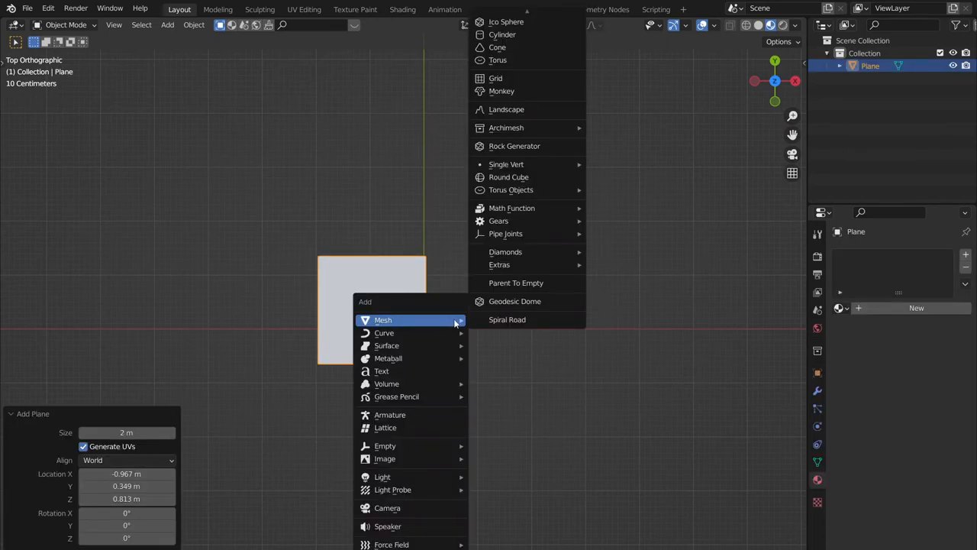
pyautogui.moveTo(385, 333)
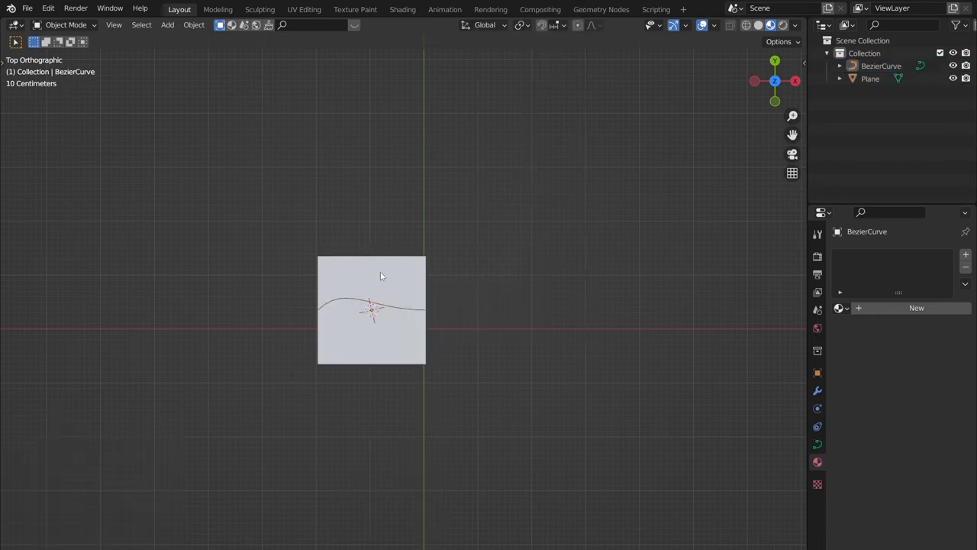
pyautogui.click(871, 79)
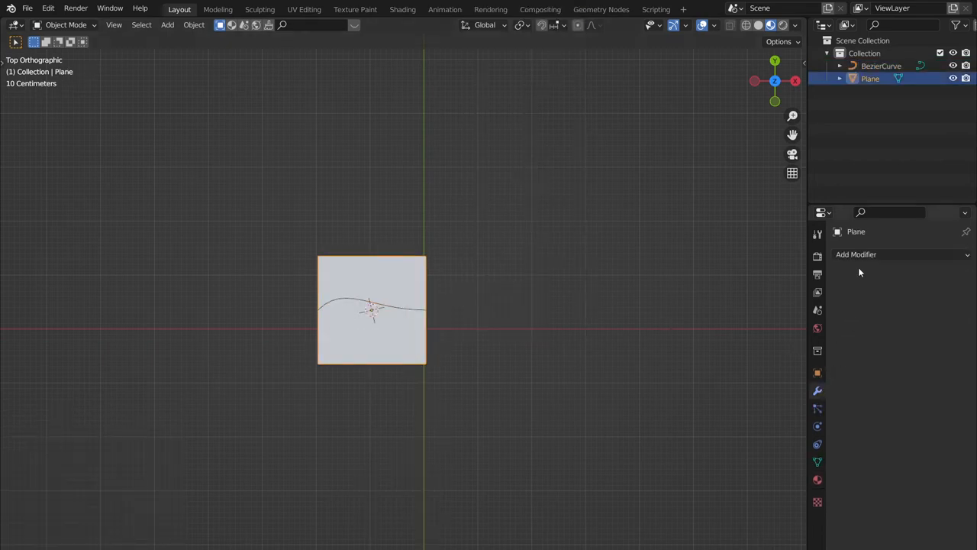
pyautogui.click(855, 254)
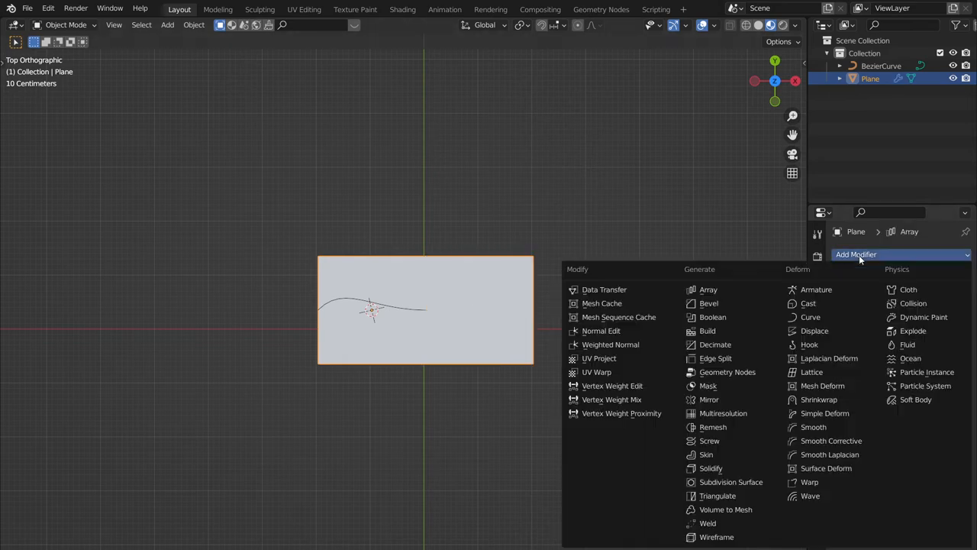
pyautogui.click(810, 317)
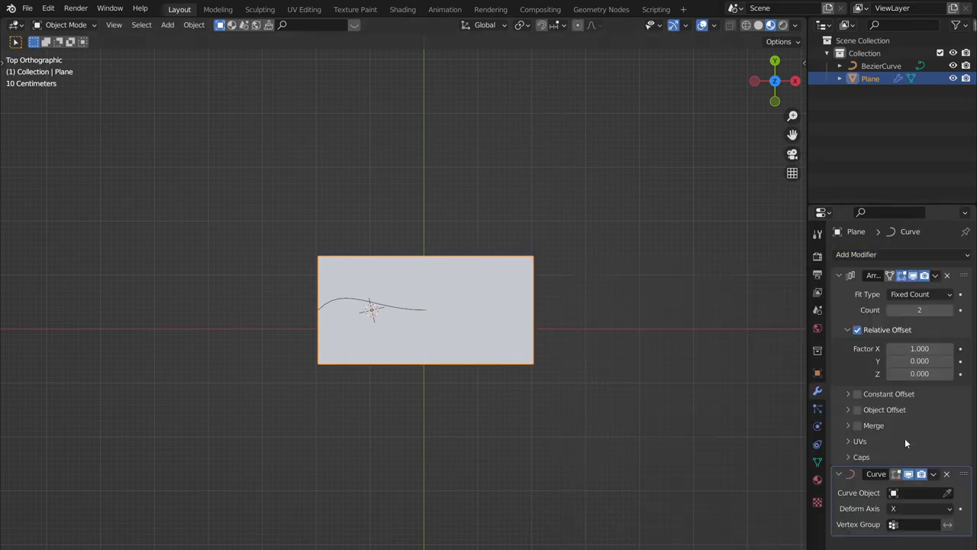
pyautogui.click(916, 492)
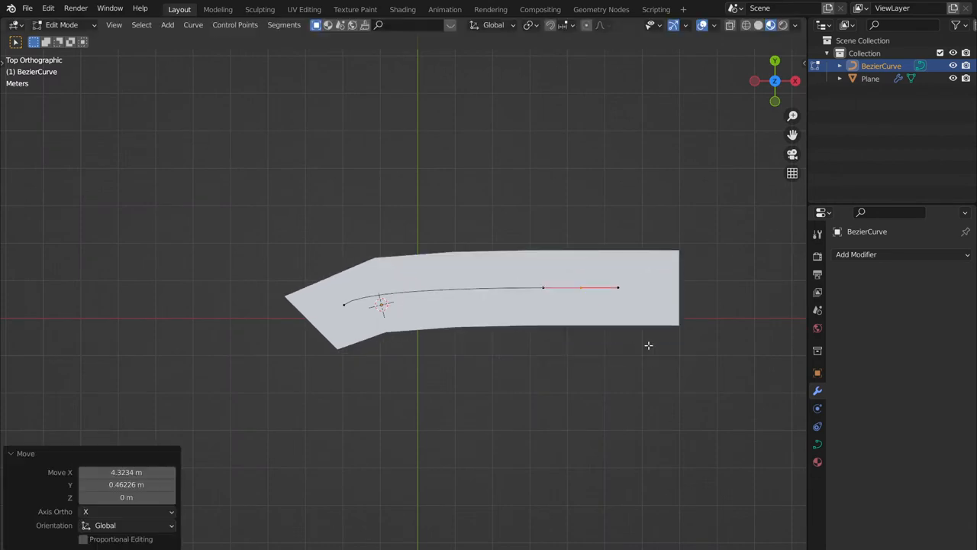
# Extrude the curve's points into a large loop and set the plane's Array Count to 40.
pyautogui.press('e')
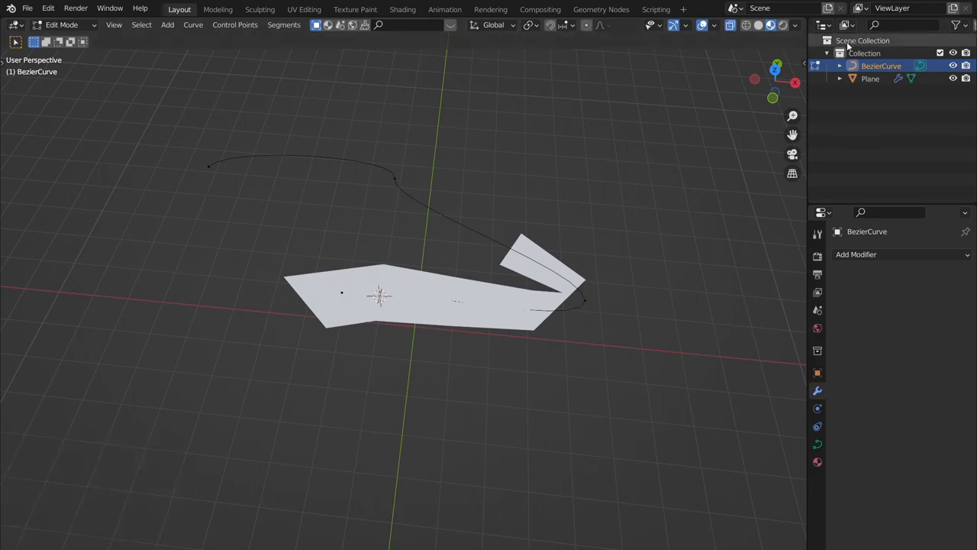
pyautogui.press('KP_7')
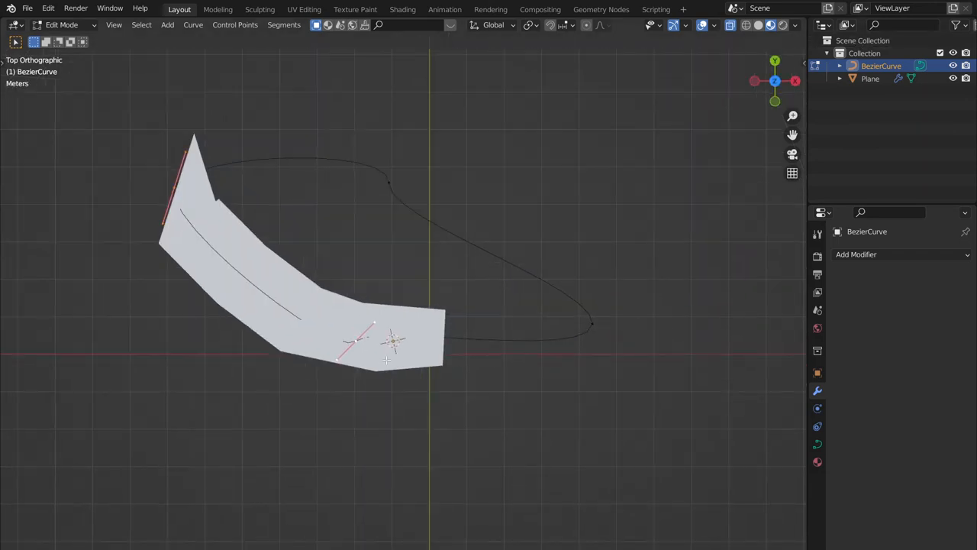
pyautogui.click(871, 80)
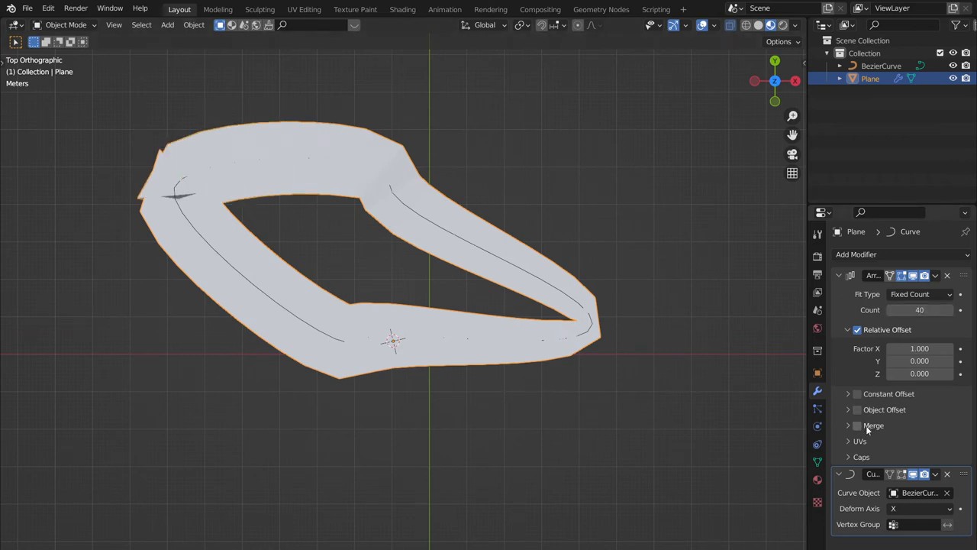
# Enable Merge on the Array modifier, then apply the Array and Curve modifiers to the plane.
pyautogui.click(857, 425)
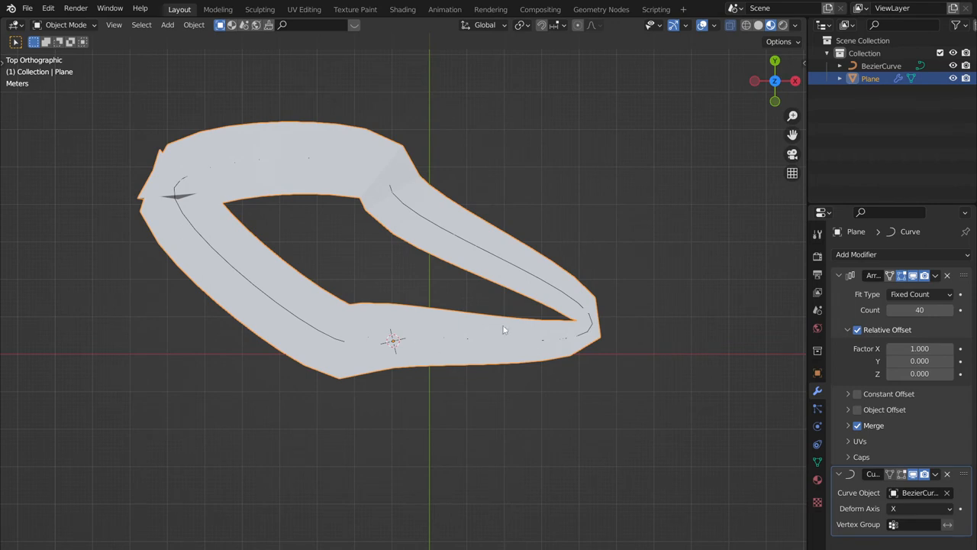
pyautogui.scroll(3)
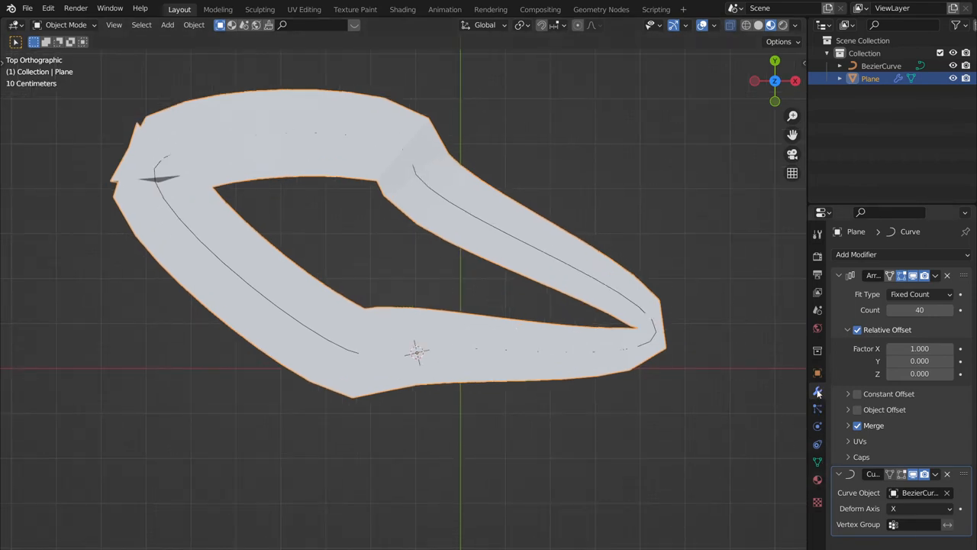
pyautogui.click(840, 275)
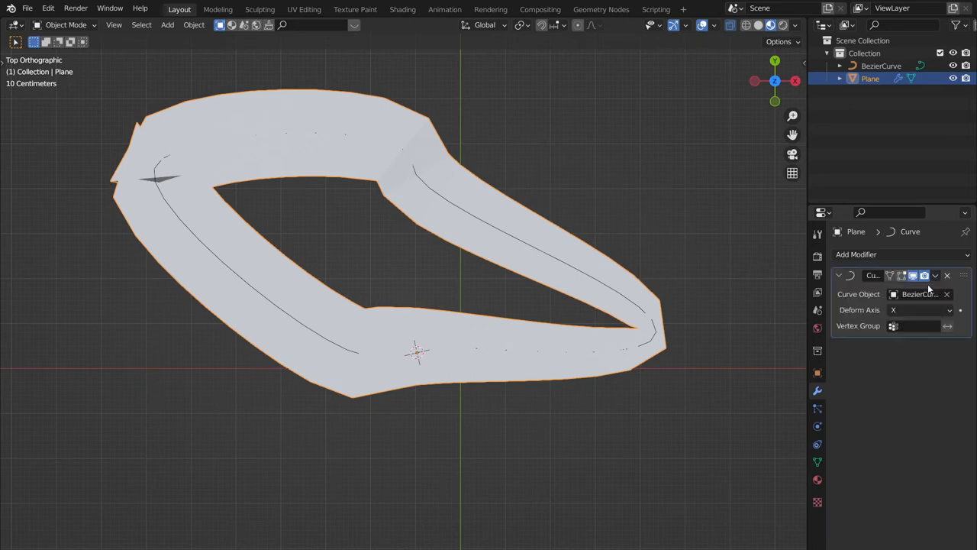
pyautogui.click(947, 275)
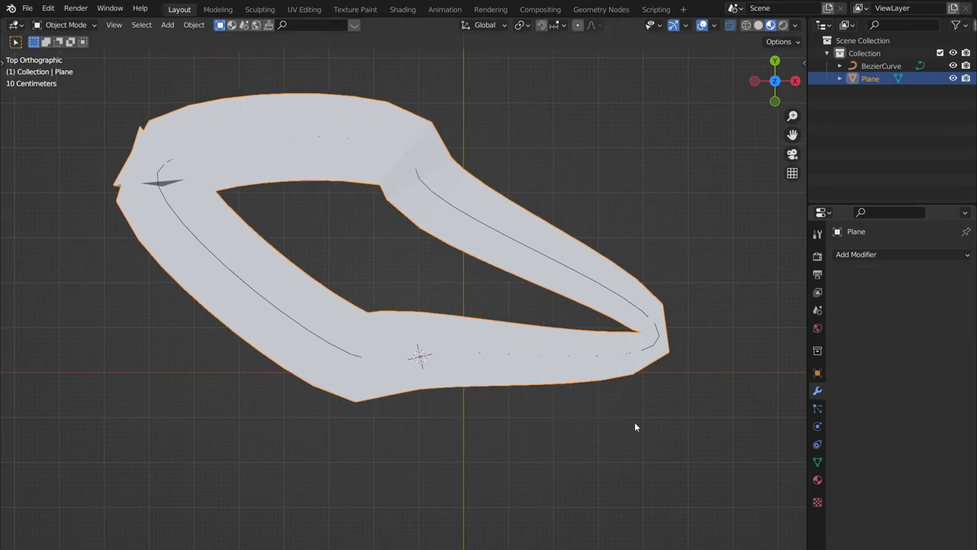
pyautogui.click(817, 480)
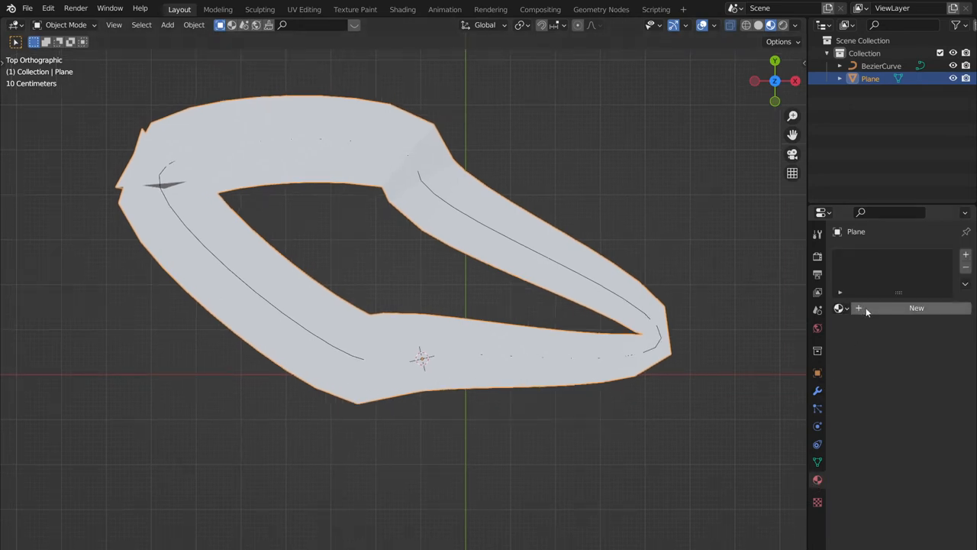
# Create a new material with carpet.png from the textures folder as its Base Color image.
pyautogui.click(916, 308)
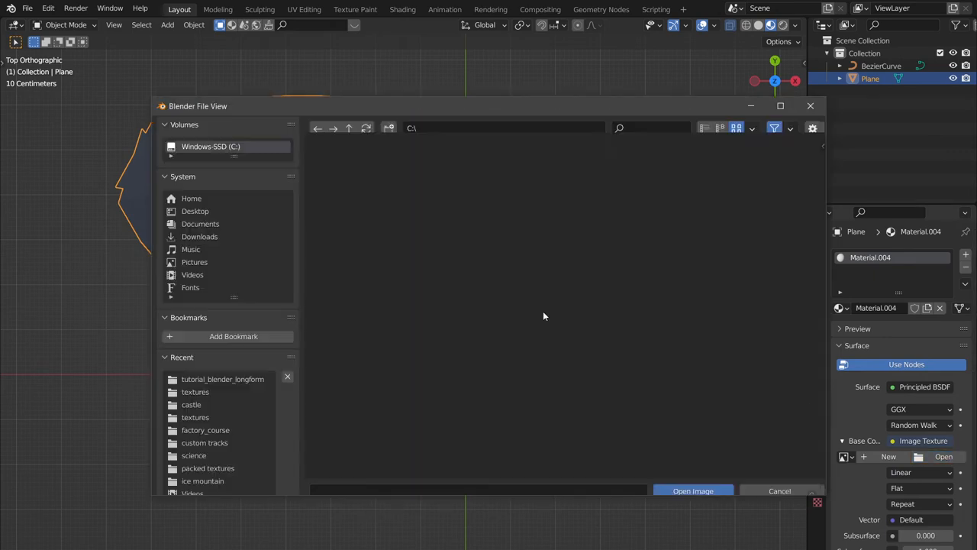
pyautogui.doubleClick(223, 379)
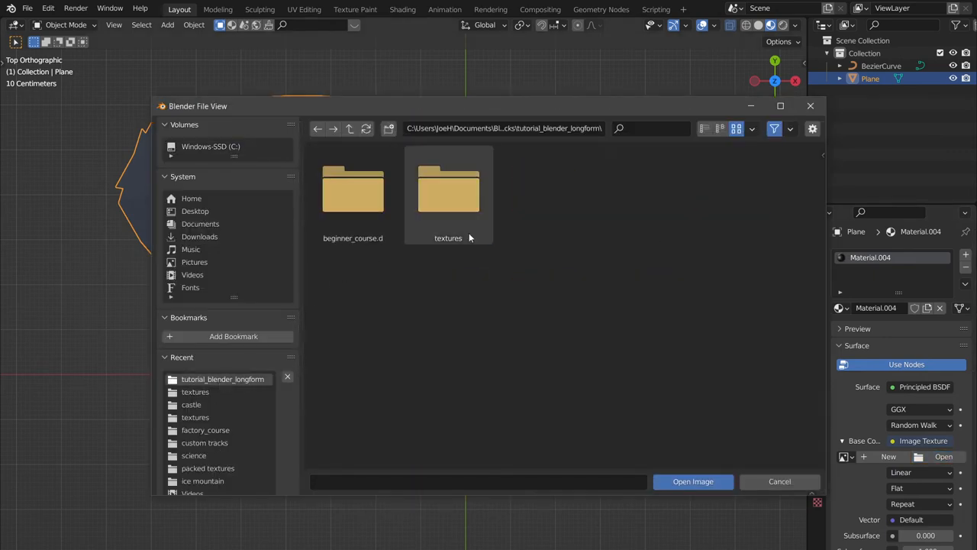
pyautogui.doubleClick(449, 186)
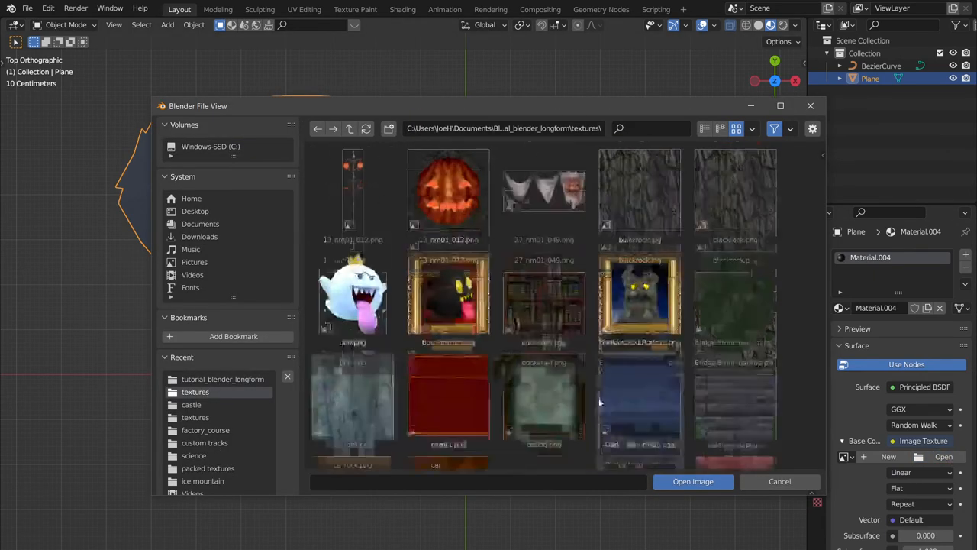
pyautogui.click(779, 481)
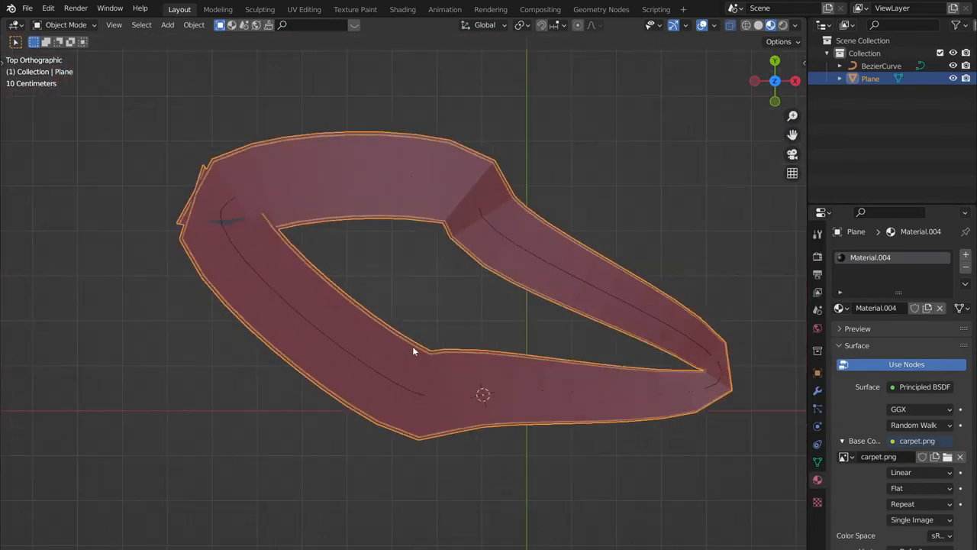
# Unwrap a selected stretch of road faces and switch to the UV Editing workspace.
pyautogui.press('Tab')
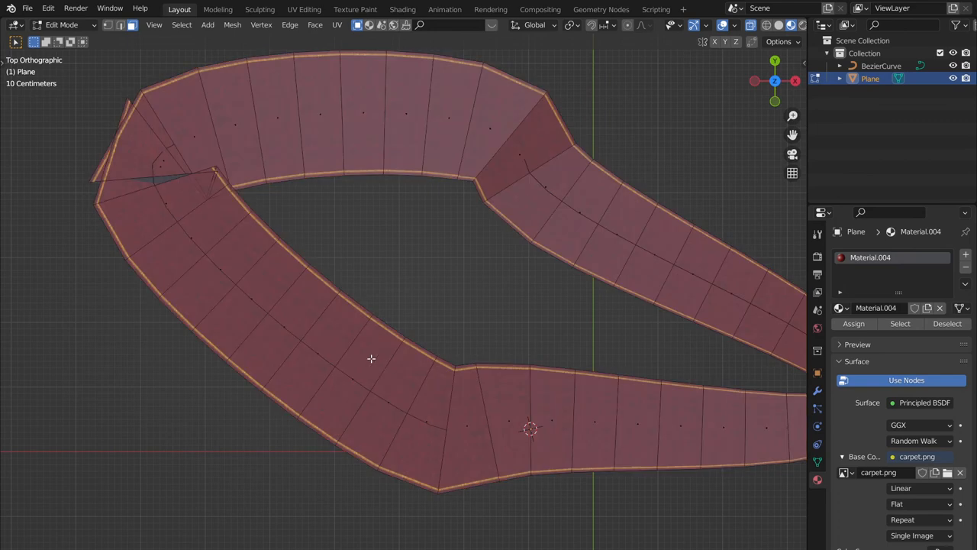
pyautogui.click(351, 374)
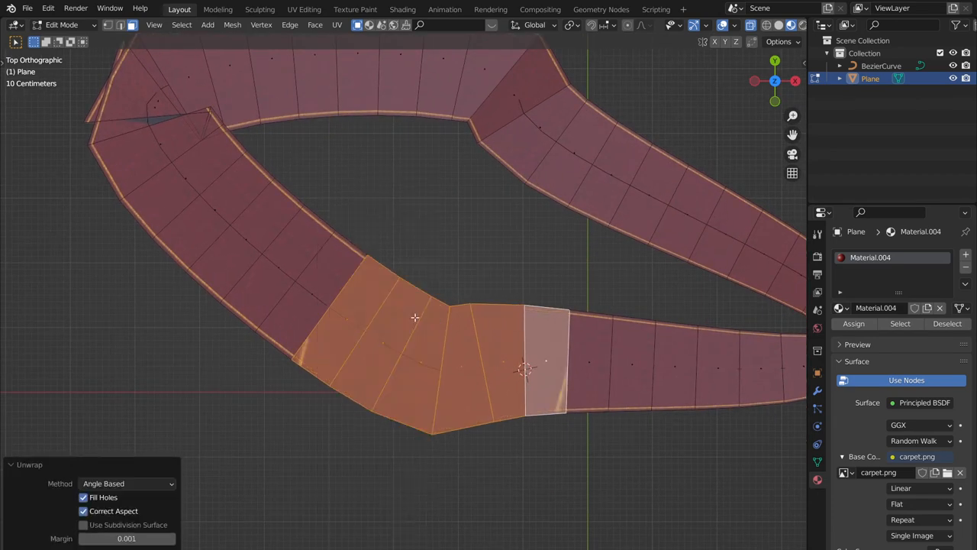
pyautogui.click(304, 9)
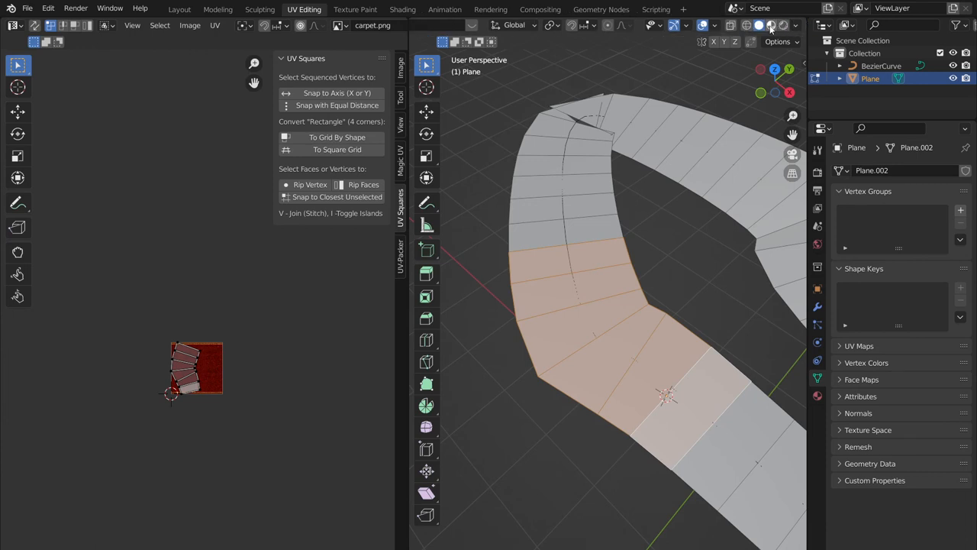
# Align the road's UVs to a reference quad with Follow Active Quads, Length Average.
pyautogui.click(797, 25)
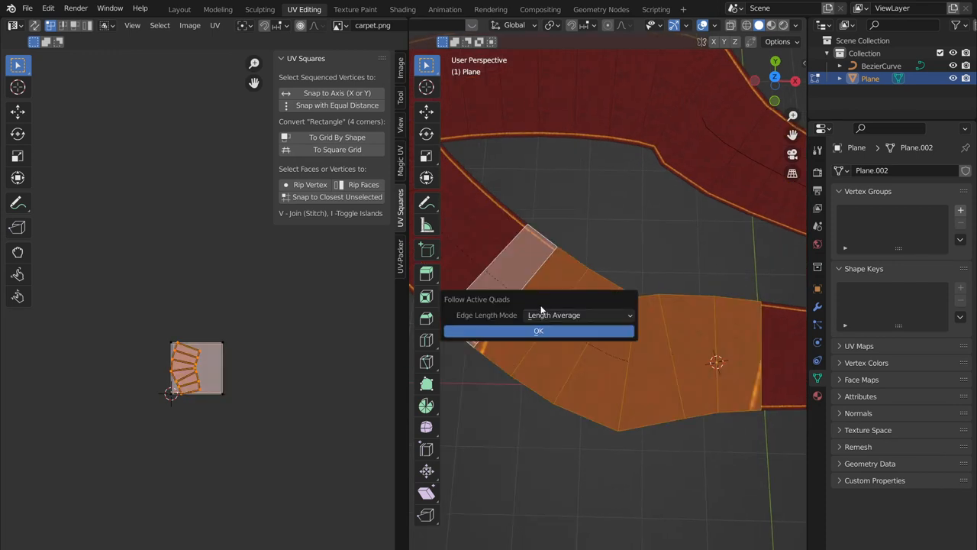
pyautogui.click(538, 330)
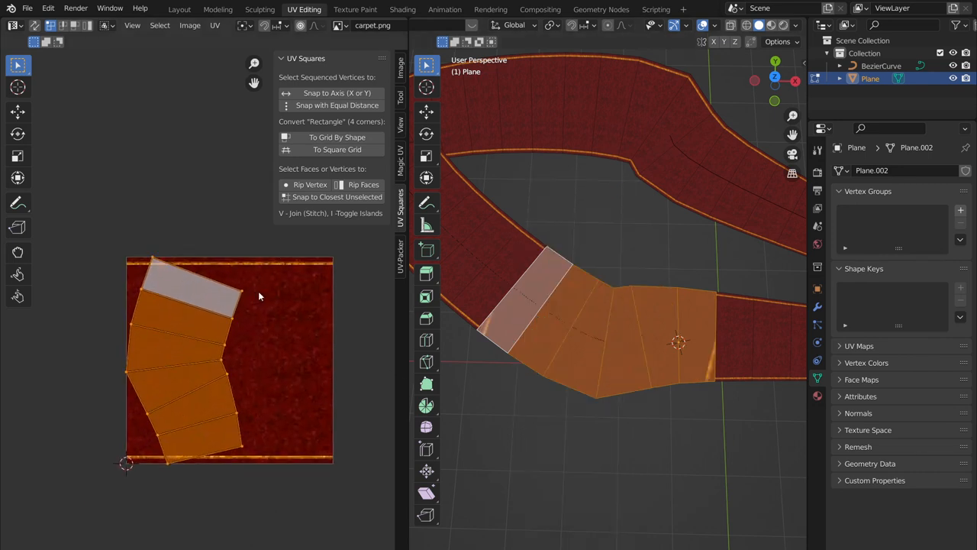
pyautogui.moveTo(339, 176)
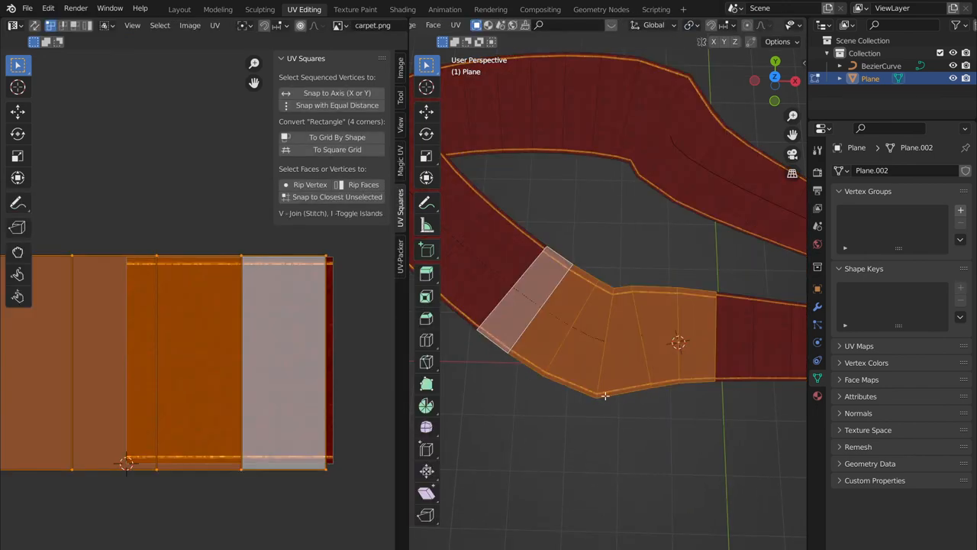
# Offset-extrude a border strip from the road's outer edge run in Edit Mode.
pyautogui.click(181, 9)
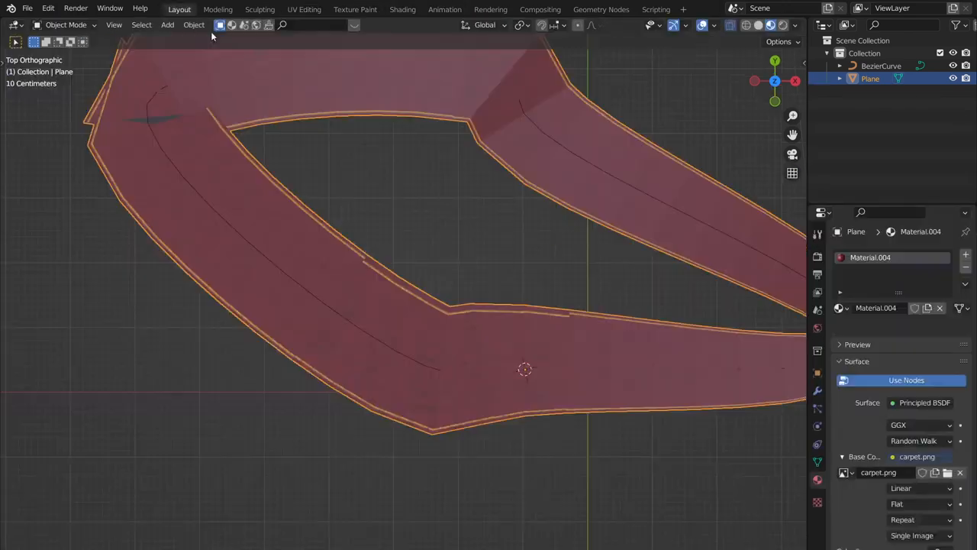
pyautogui.press('Tab')
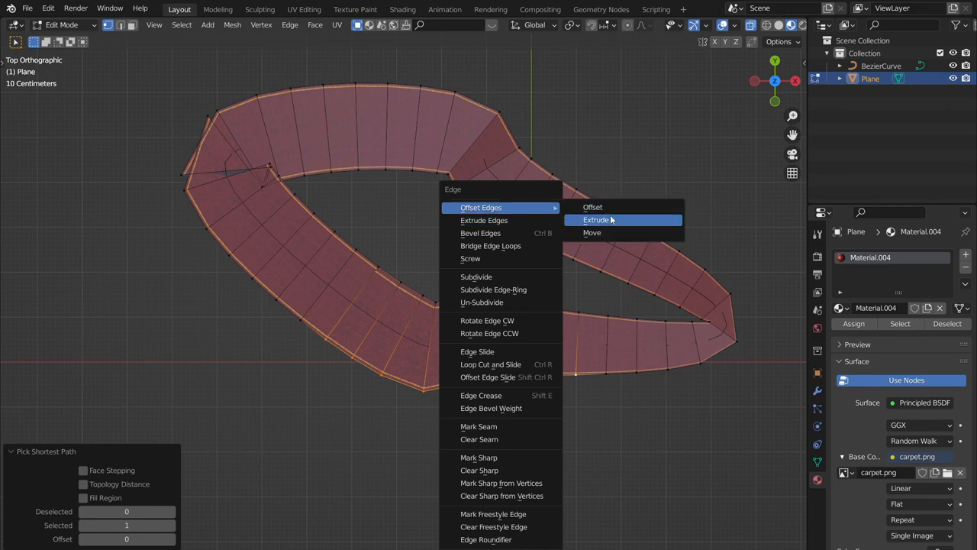
pyautogui.click(595, 220)
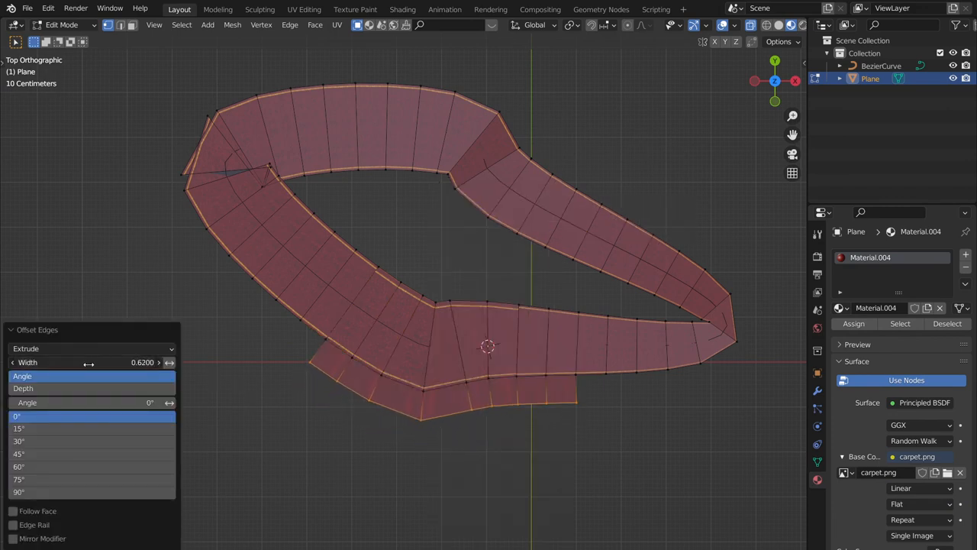
pyautogui.press('Tab')
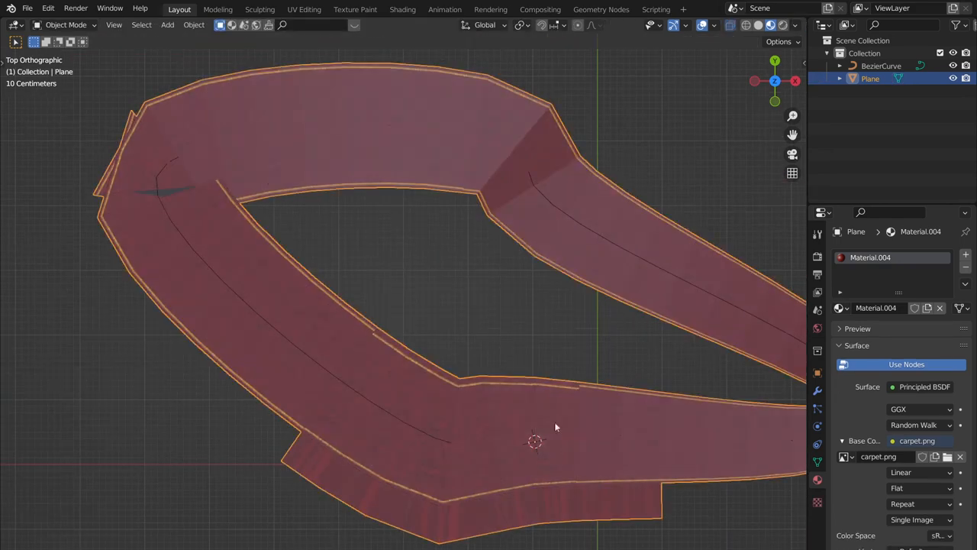